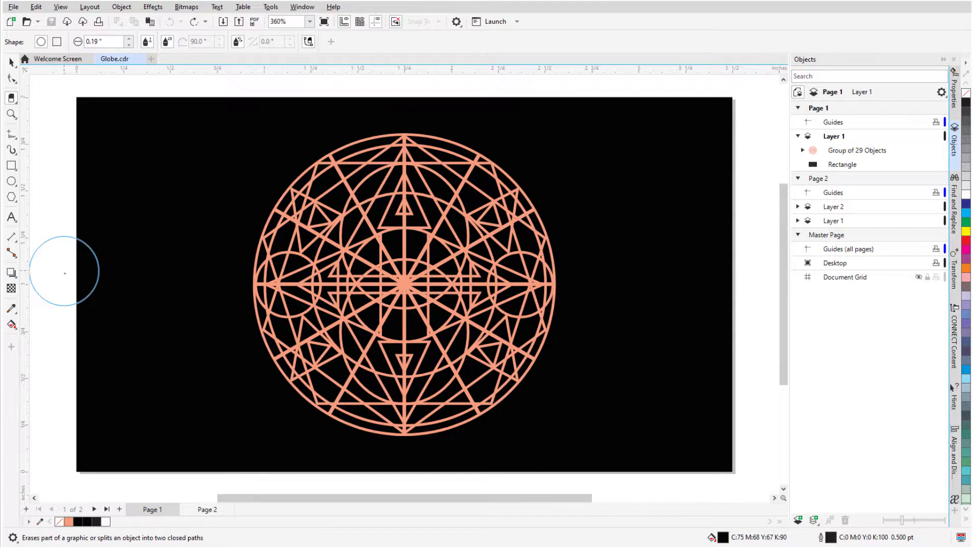
pyautogui.moveTo(81, 278)
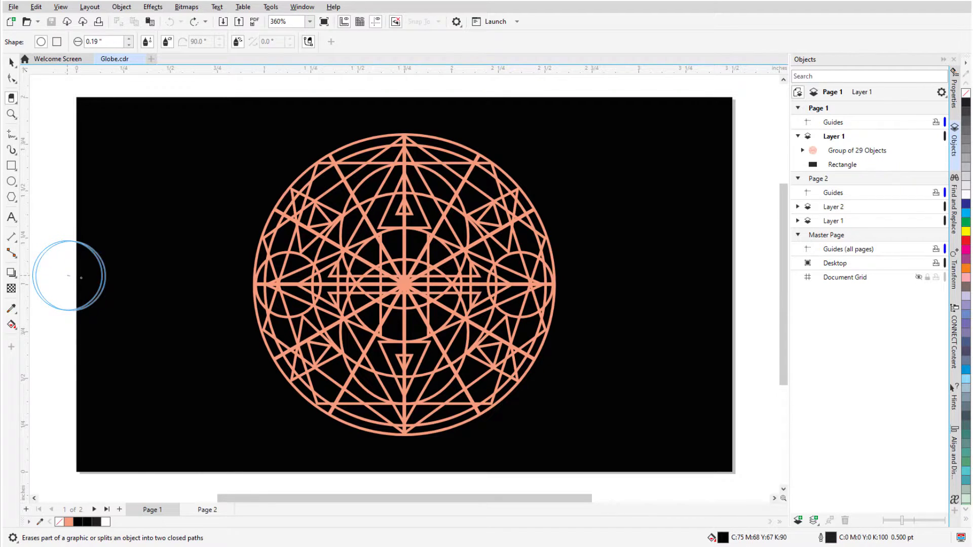
# Erase a diagonal band across the orange globe, splitting it into two separate halves.
pyautogui.moveTo(68, 276); pyautogui.dragTo(521, 276)
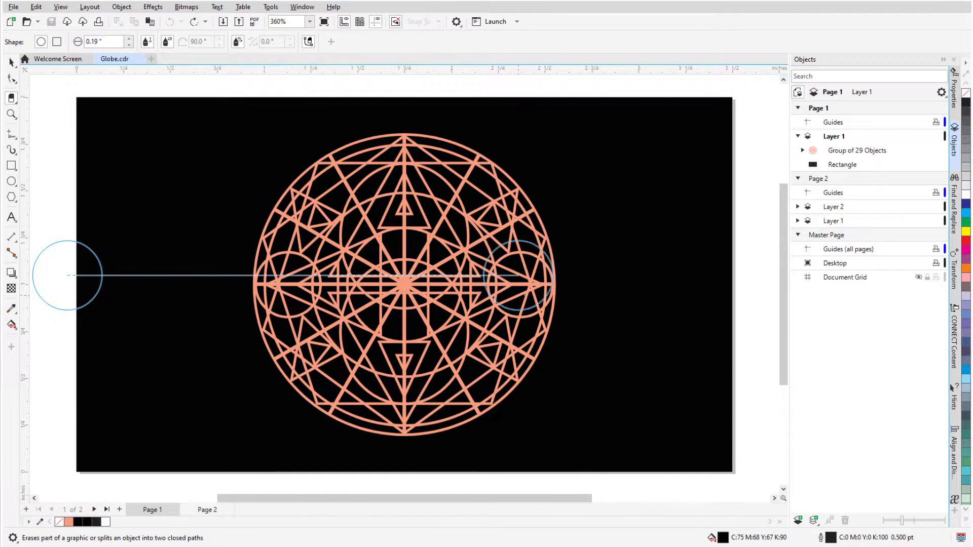
pyautogui.moveTo(64, 275); pyautogui.dragTo(493, 99)
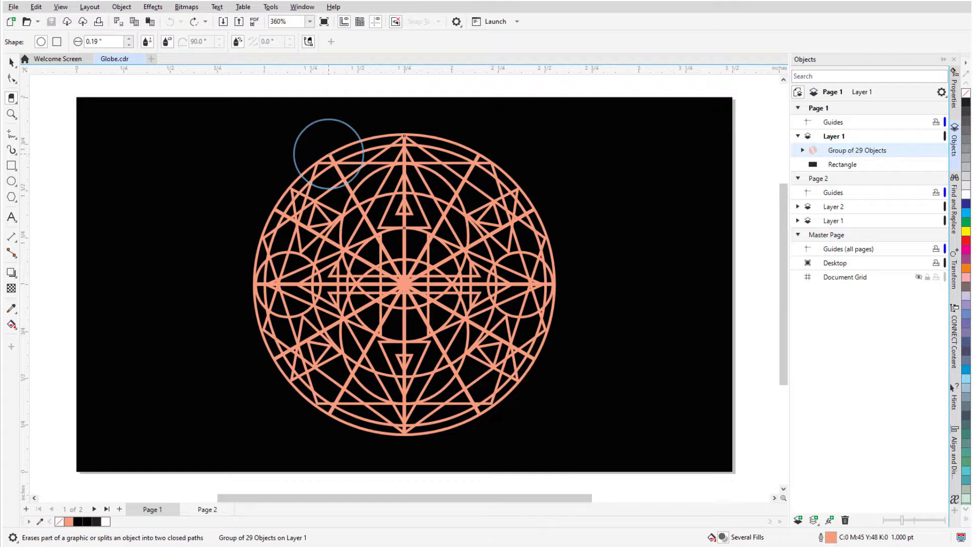
pyautogui.moveTo(329, 156); pyautogui.dragTo(477, 415)
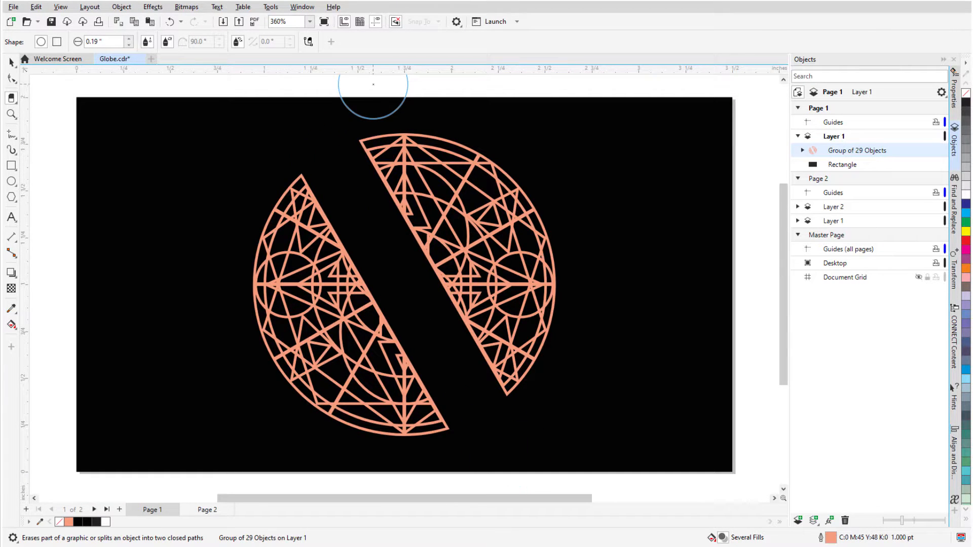
pyautogui.click(115, 59)
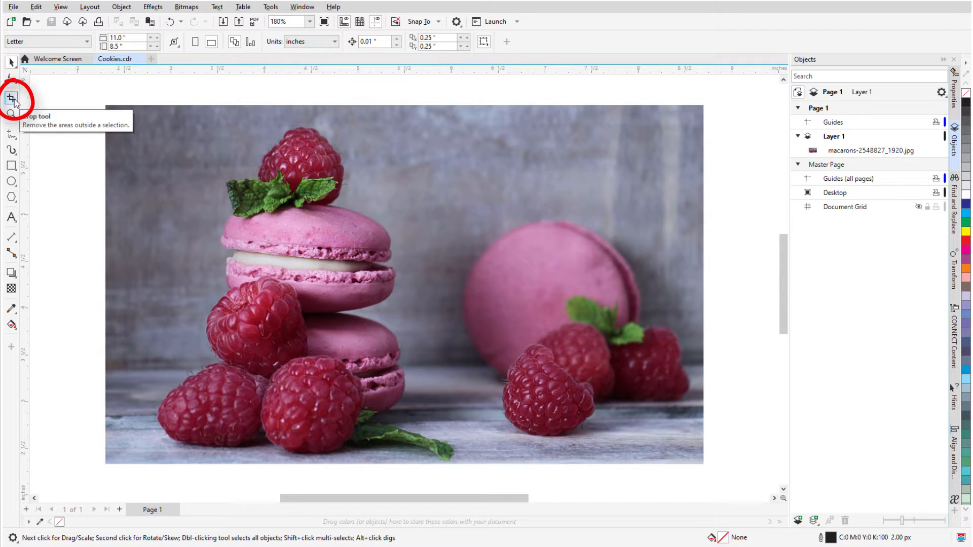
# Crop the macaron photo to a tall portrait of the stacked macarons and raspberries.
pyautogui.click(12, 98)
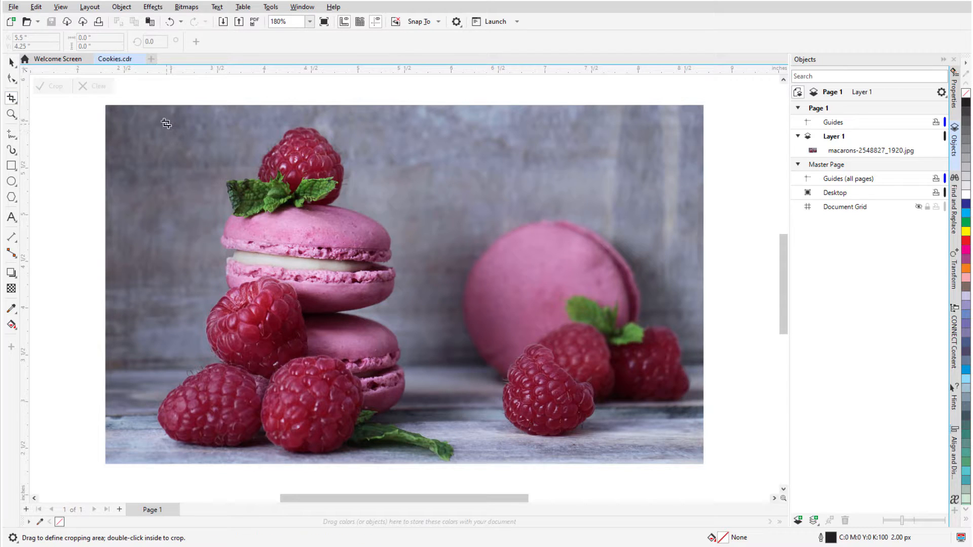
pyautogui.moveTo(162, 120); pyautogui.dragTo(420, 427)
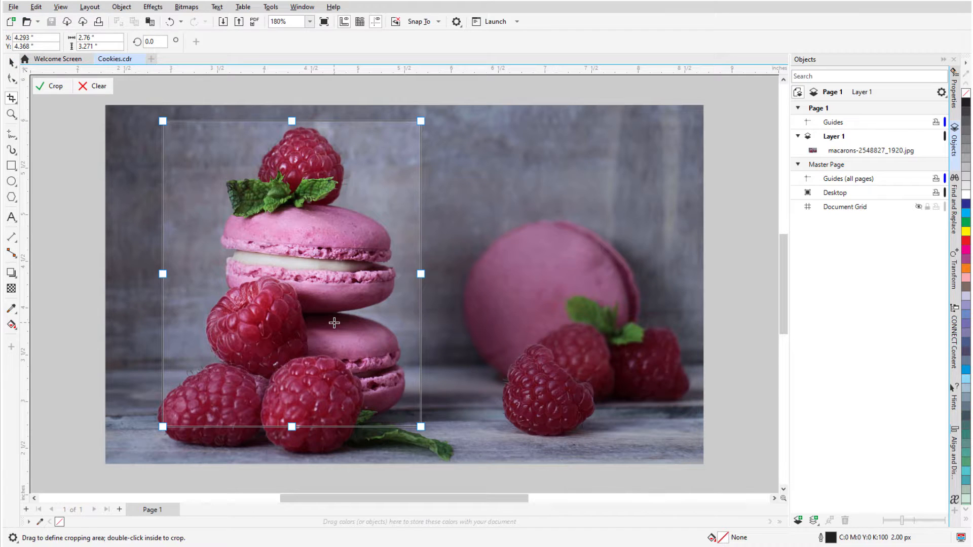
pyautogui.moveTo(333, 322); pyautogui.dragTo(325, 344)
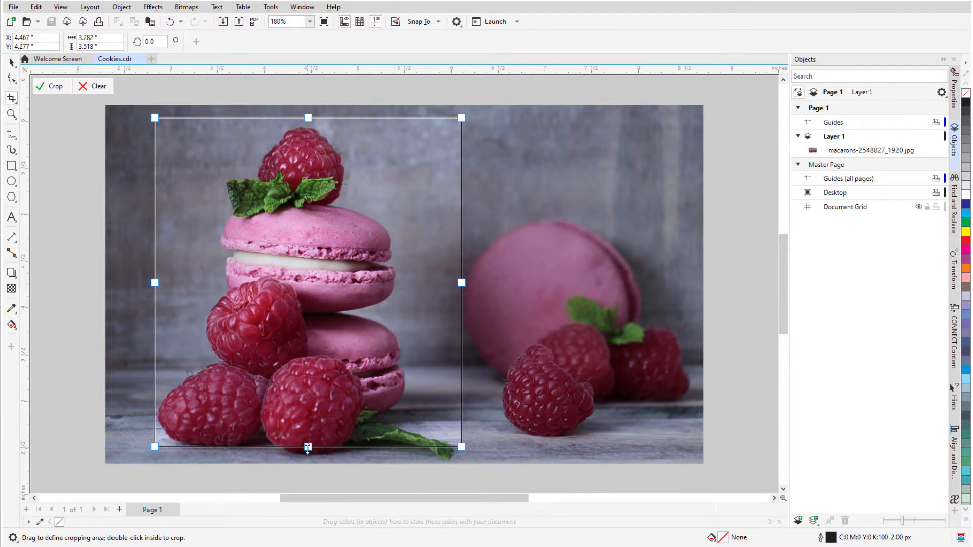
pyautogui.moveTo(308, 447); pyautogui.dragTo(309, 465)
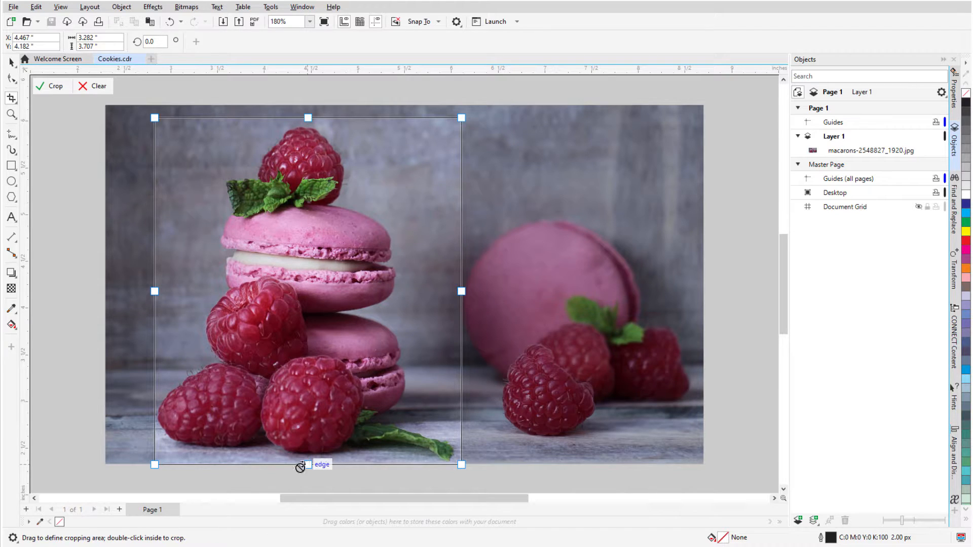
pyautogui.moveTo(93, 85)
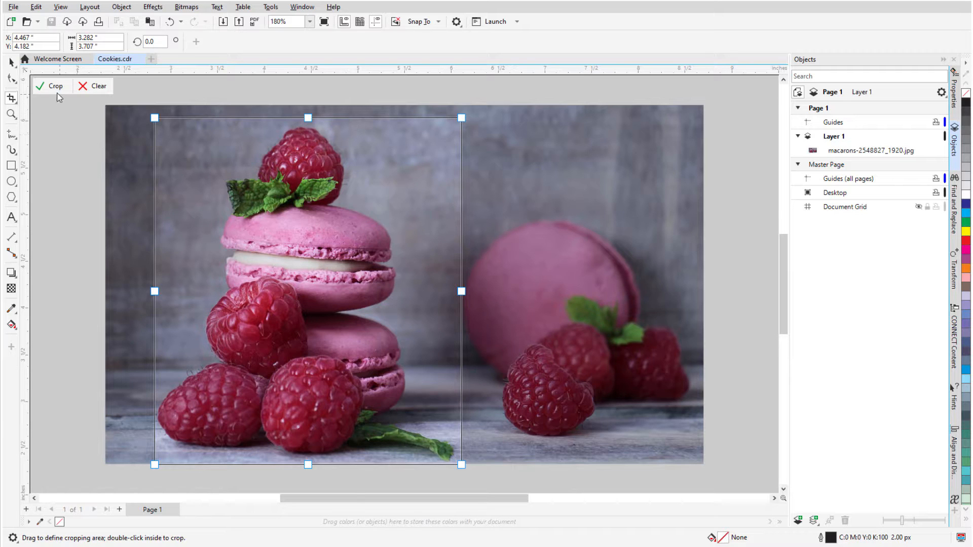
pyautogui.moveTo(54, 85)
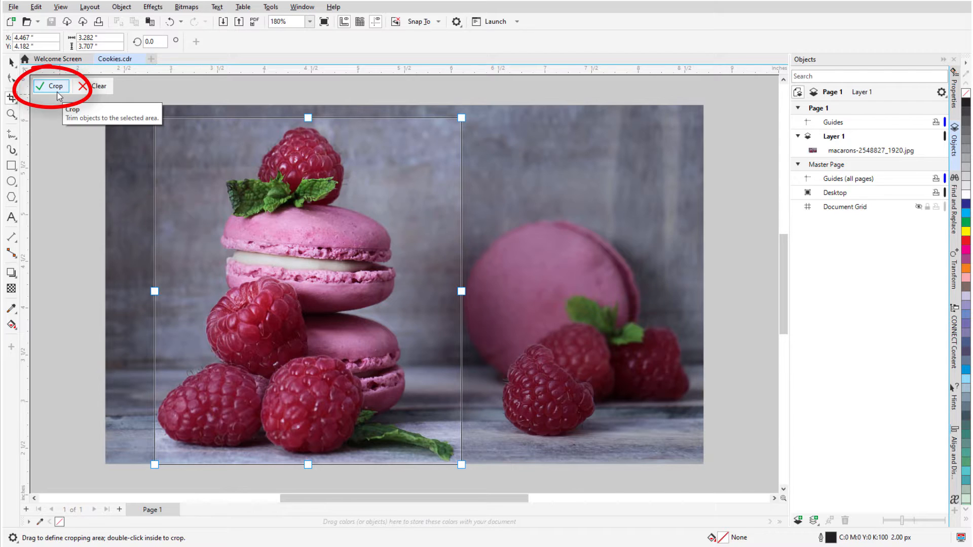
pyautogui.click(51, 85)
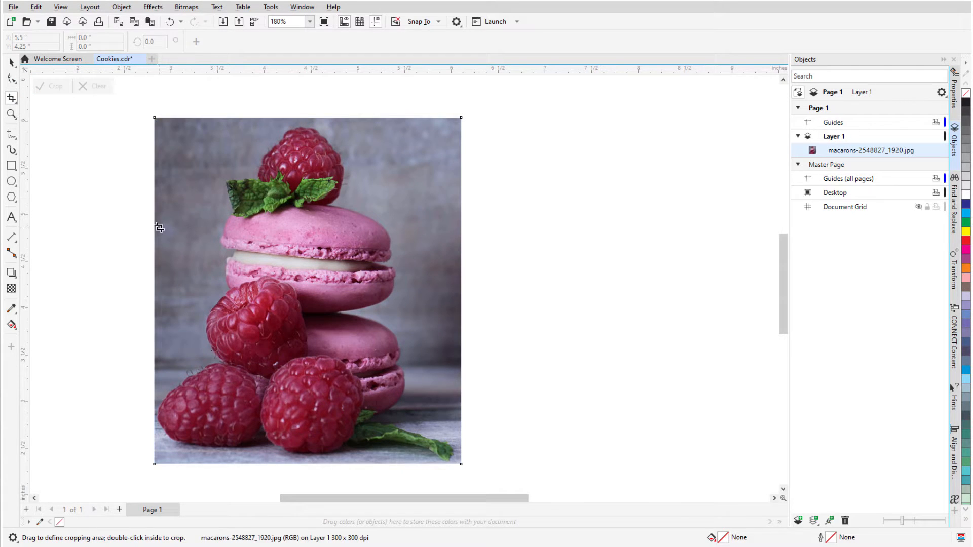
pyautogui.moveTo(125, 239)
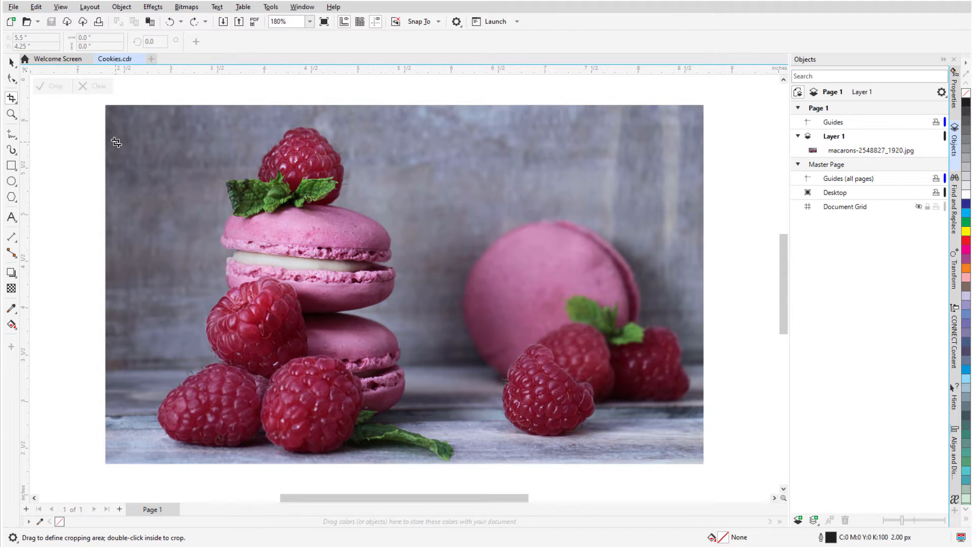
pyautogui.moveTo(131, 152)
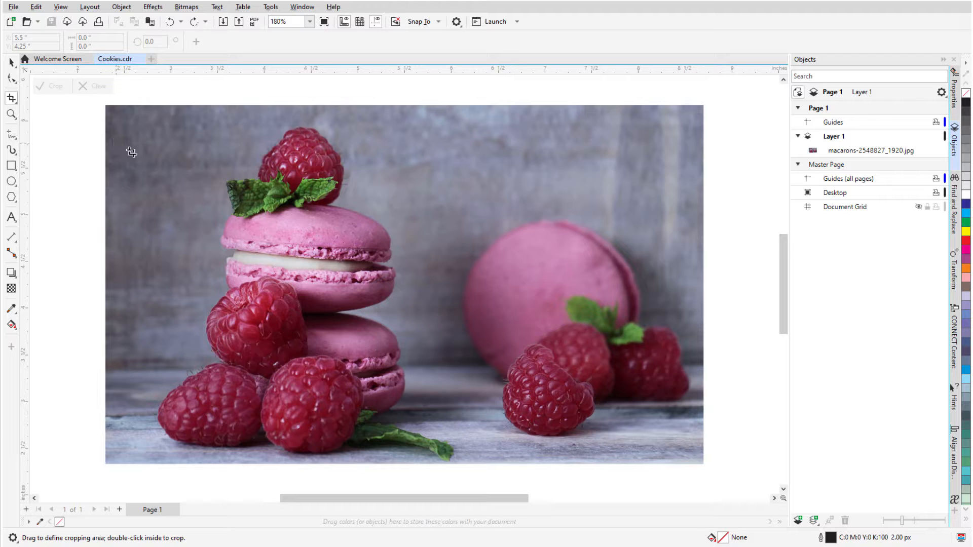
# Re-crop the photo to a small square of the top macaron and its raspberry.
pyautogui.moveTo(184, 162); pyautogui.dragTo(371, 334)
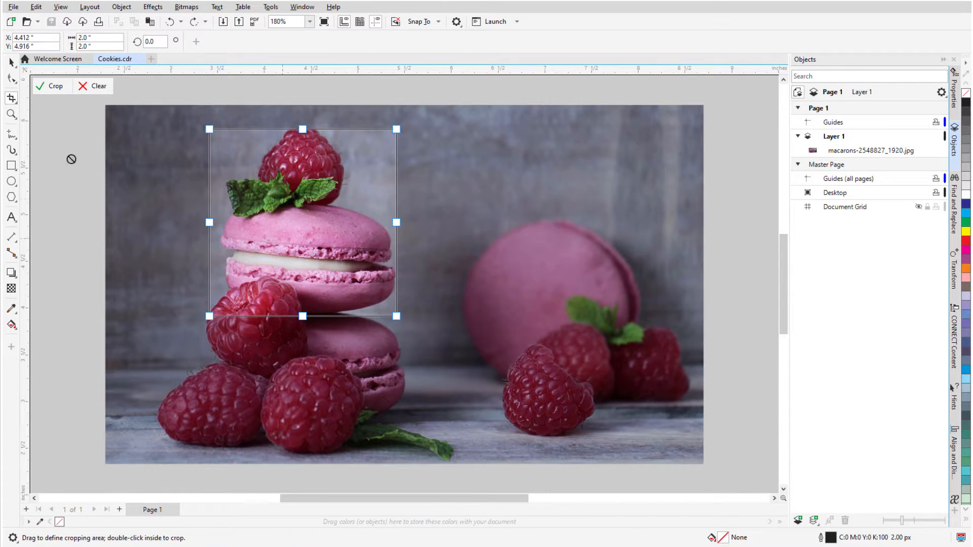
pyautogui.click(55, 85)
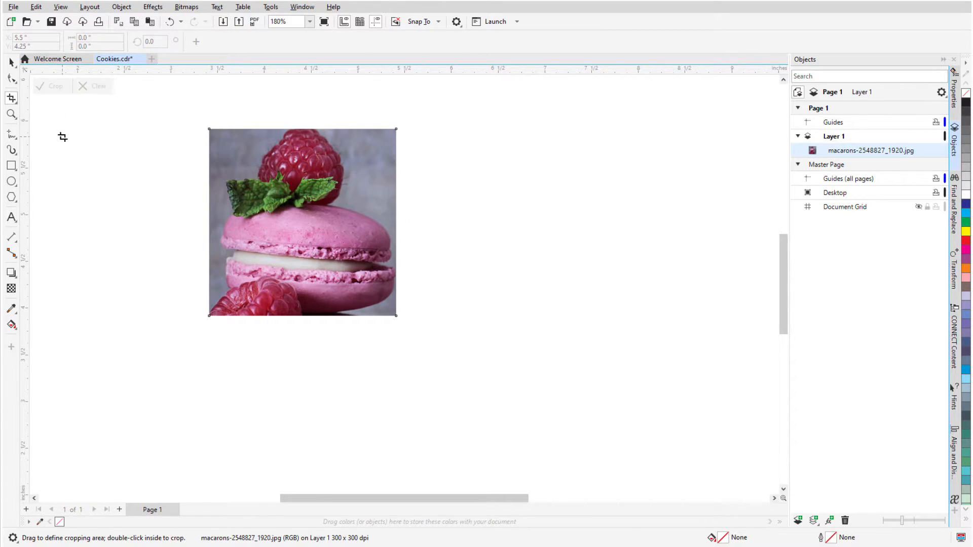
pyautogui.click(115, 59)
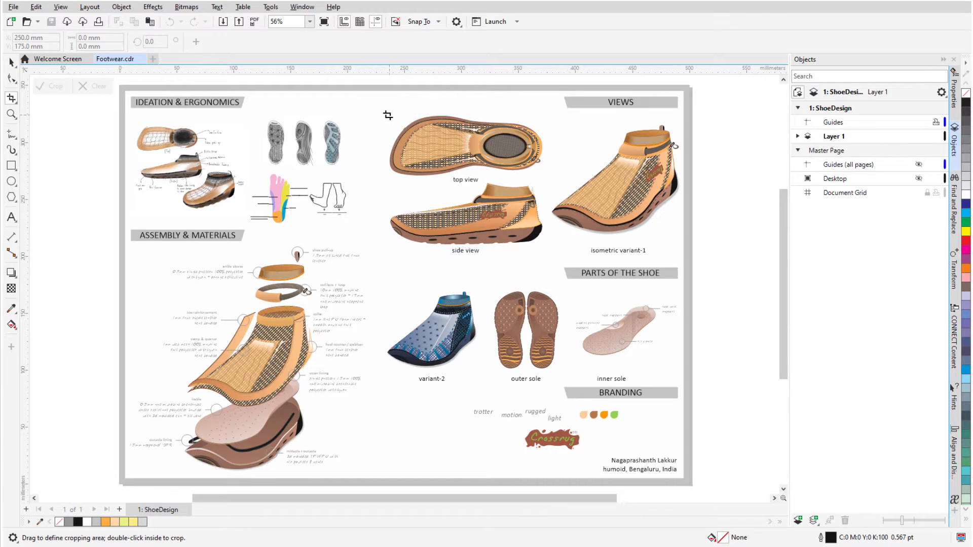
# Crop Footwear.cdr down to the top-view sole drawing and its label.
pyautogui.moveTo(389, 116); pyautogui.dragTo(530, 186)
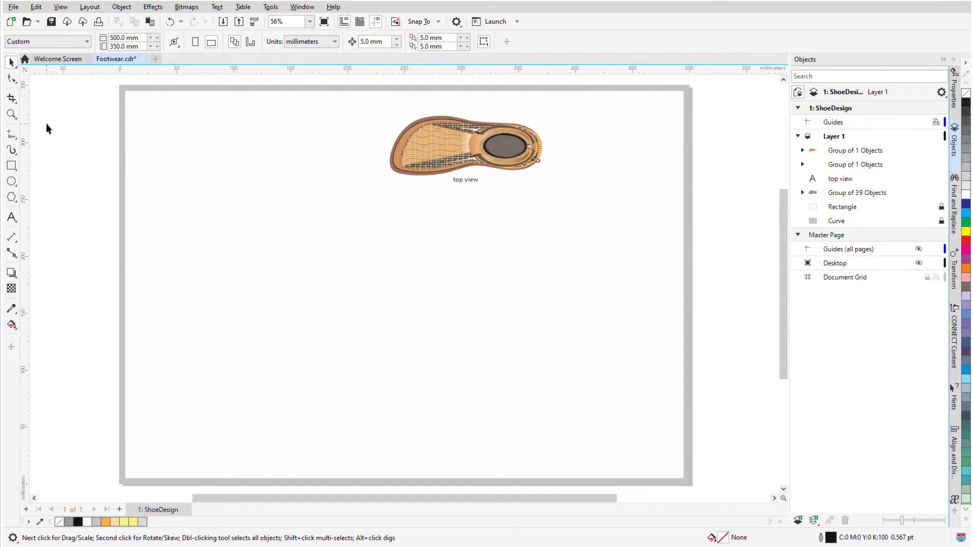
pyautogui.click(115, 59)
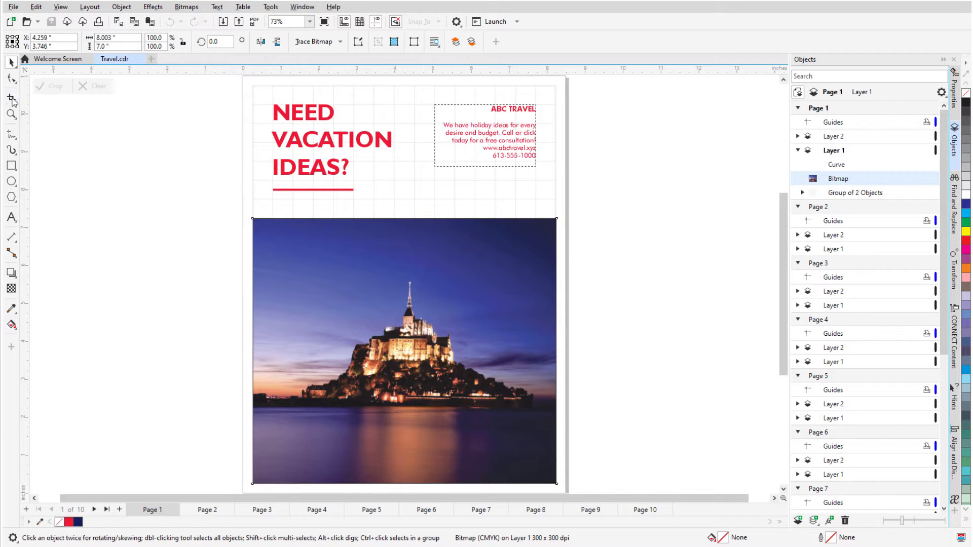
# Crop the brochure's castle bitmap to a tighter area around the lit castle.
pyautogui.moveTo(306, 263); pyautogui.dragTo(512, 431)
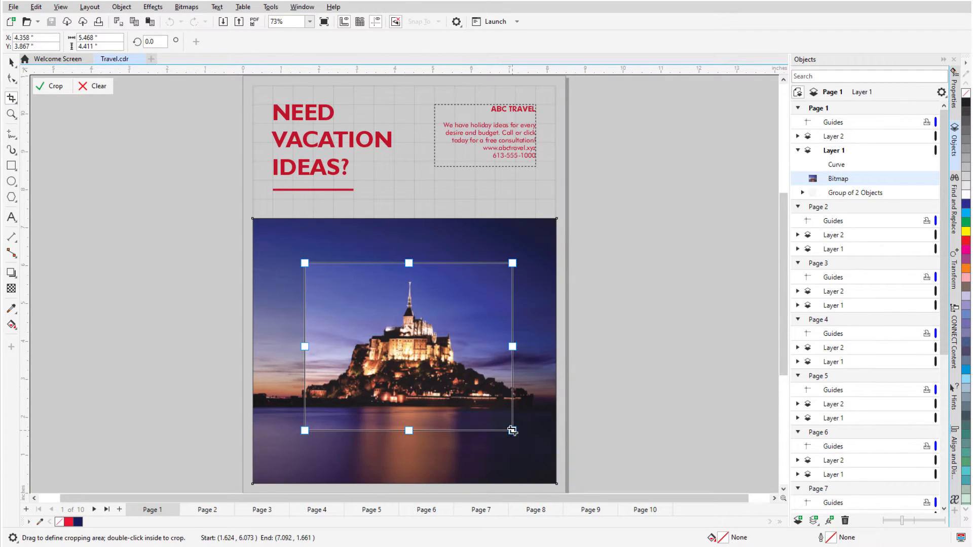
pyautogui.doubleClick(408, 347)
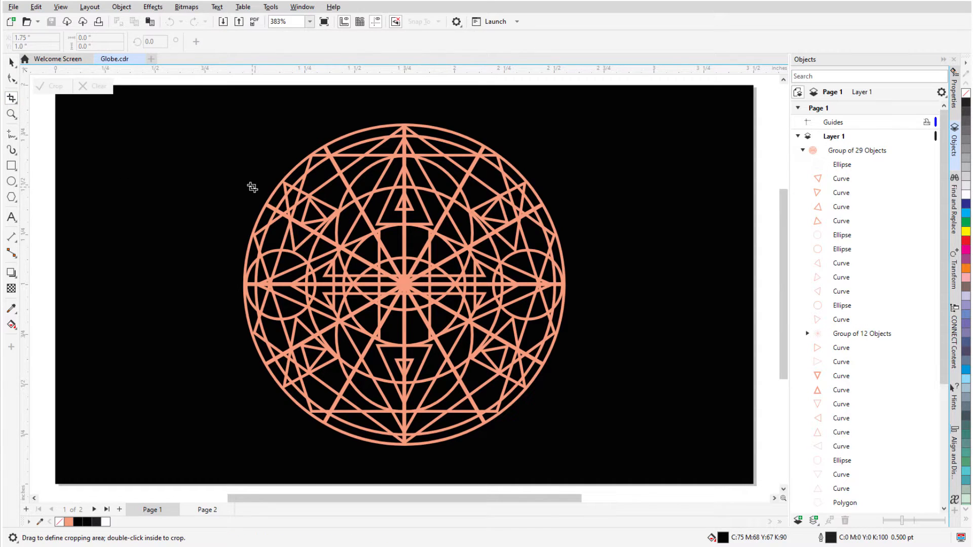
# Crop Globe.cdr to a tall rectangle over the design's centre.
pyautogui.moveTo(336, 180); pyautogui.dragTo(485, 396)
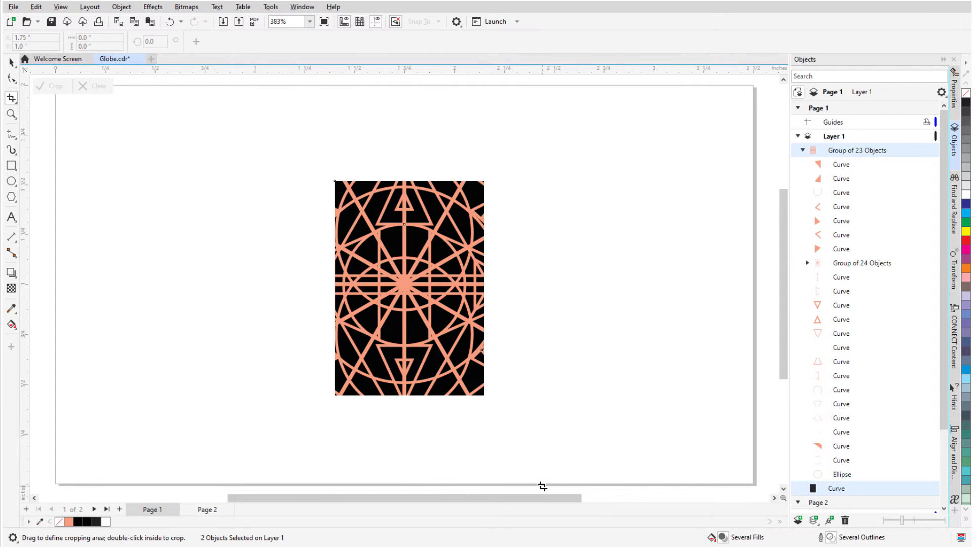
pyautogui.click(115, 59)
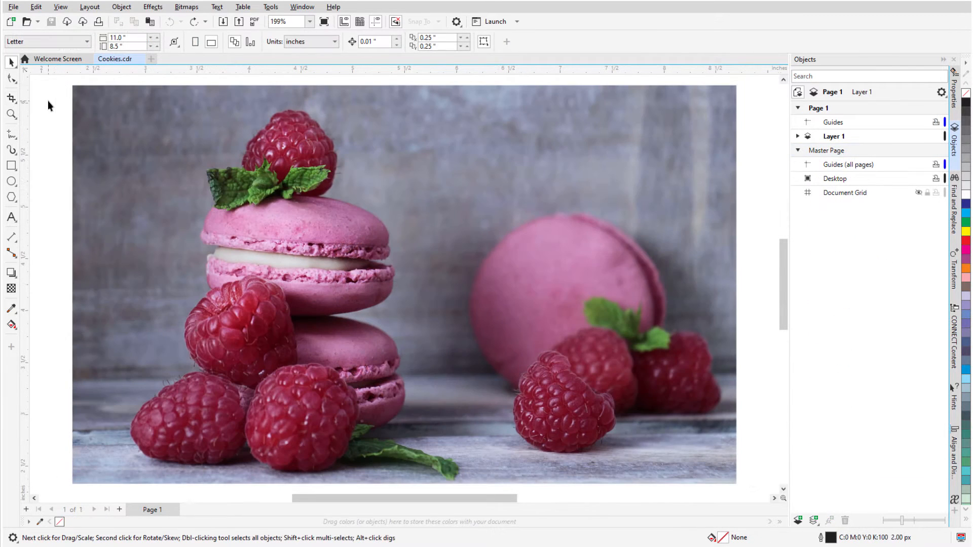
# Erase a narrow white band outlining the macaron stack with the Eraser tool.
pyautogui.click(11, 98)
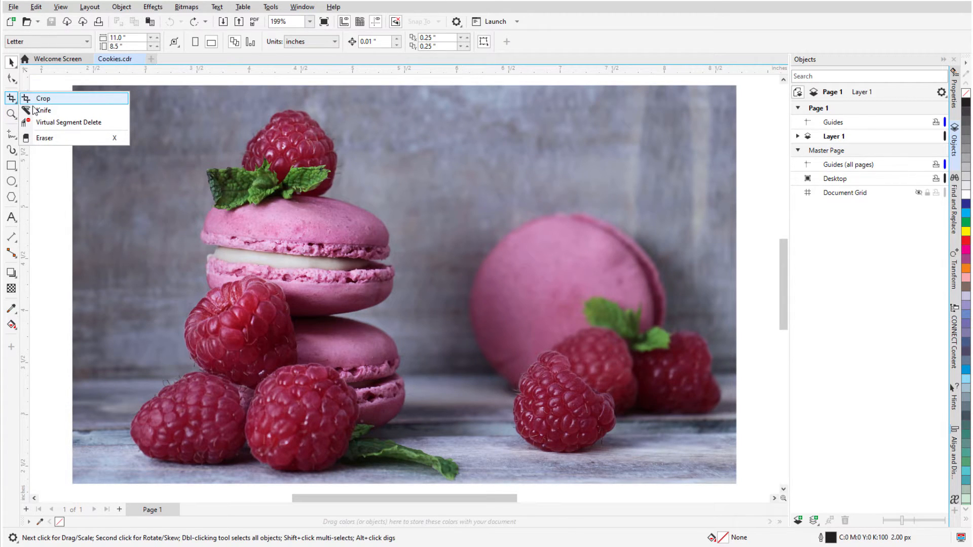
pyautogui.moveTo(90, 137)
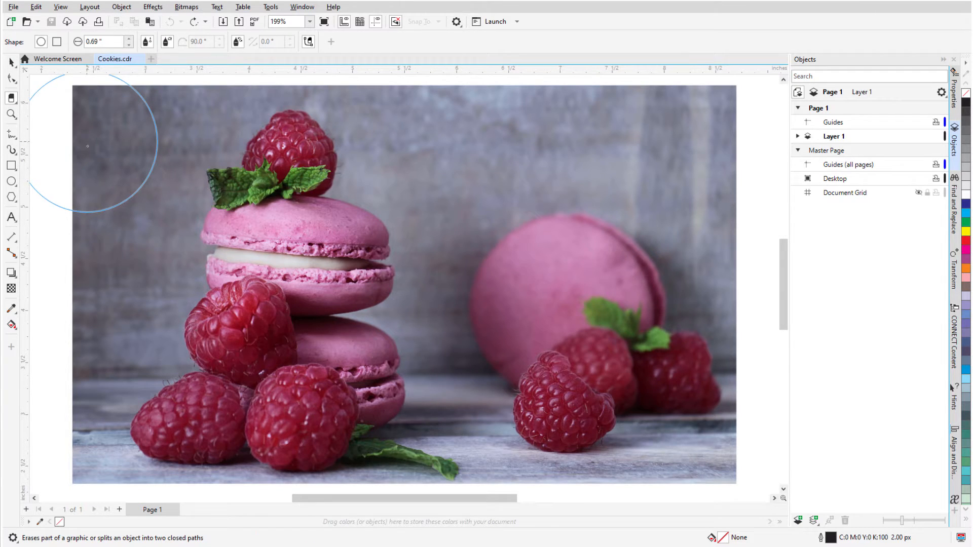
pyautogui.moveTo(108, 178)
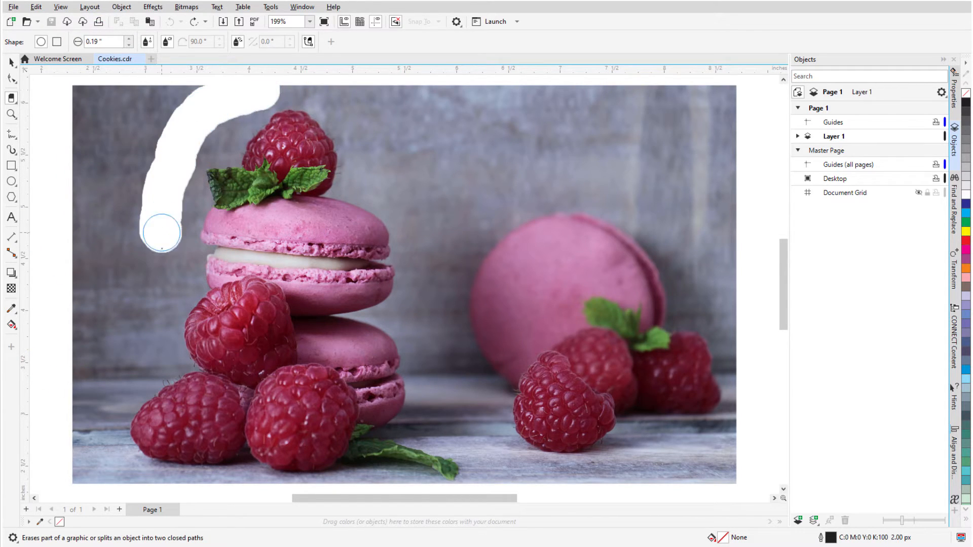
pyautogui.moveTo(160, 233); pyautogui.dragTo(278, 86)
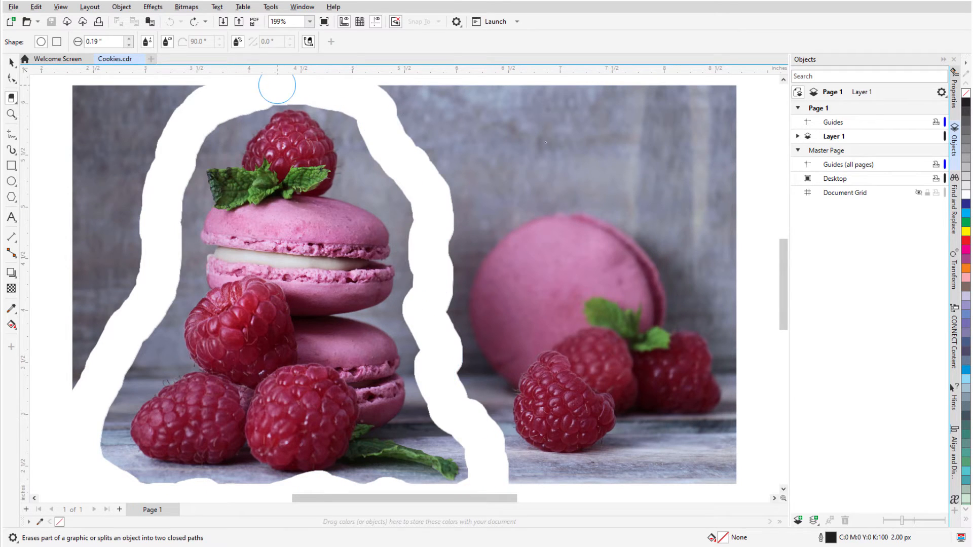
pyautogui.moveTo(278, 85); pyautogui.dragTo(555, 276)
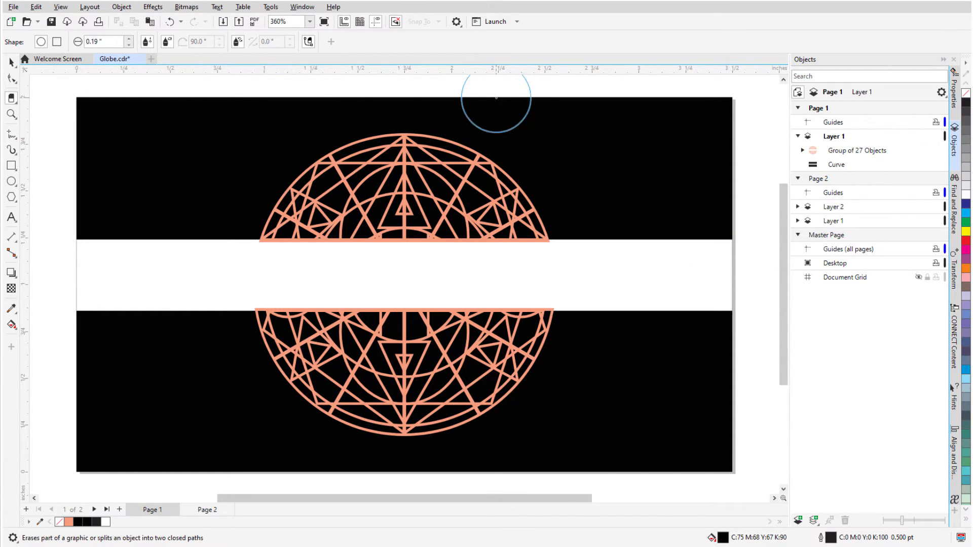
# Erase through the globe's upper half with a straight Eraser stroke.
pyautogui.moveTo(497, 100); pyautogui.dragTo(404, 208)
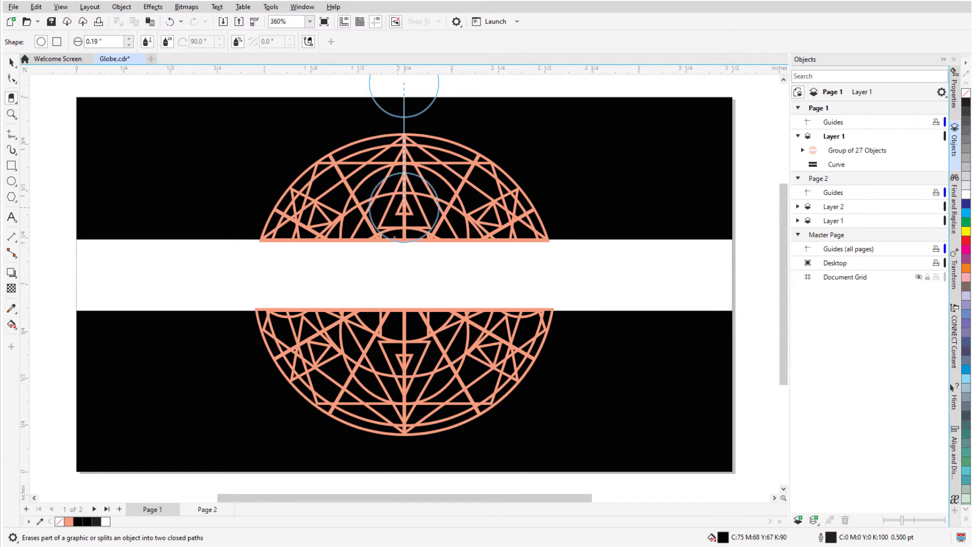